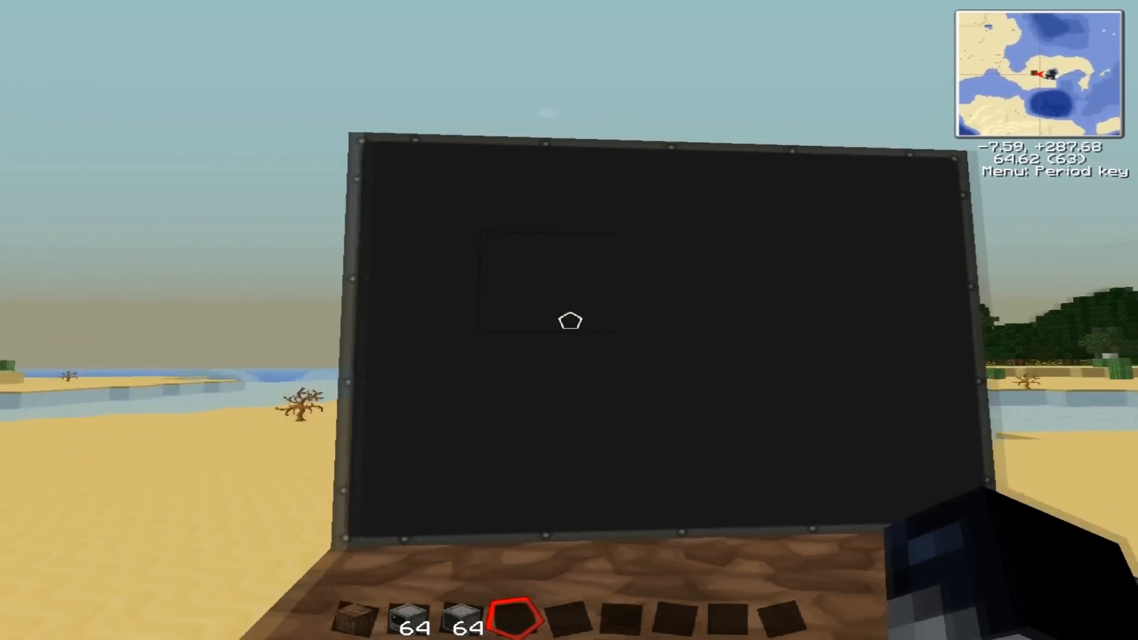
mouse_move(569, 321)
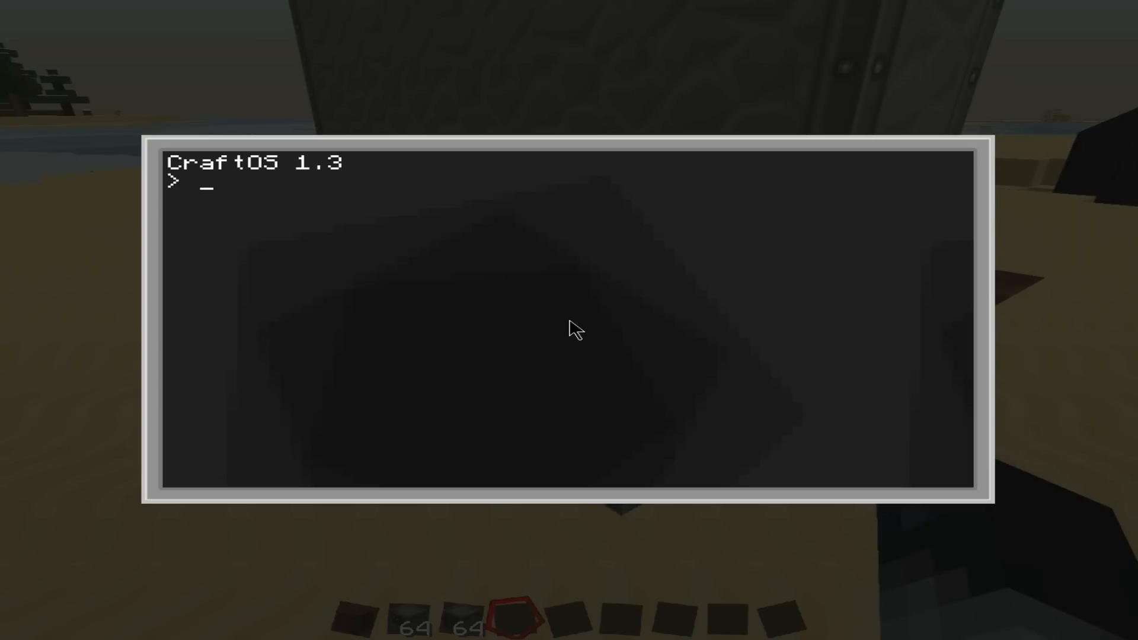
Step: Exit the CraftOS terminal back to the Minecraft world
key("Escape")
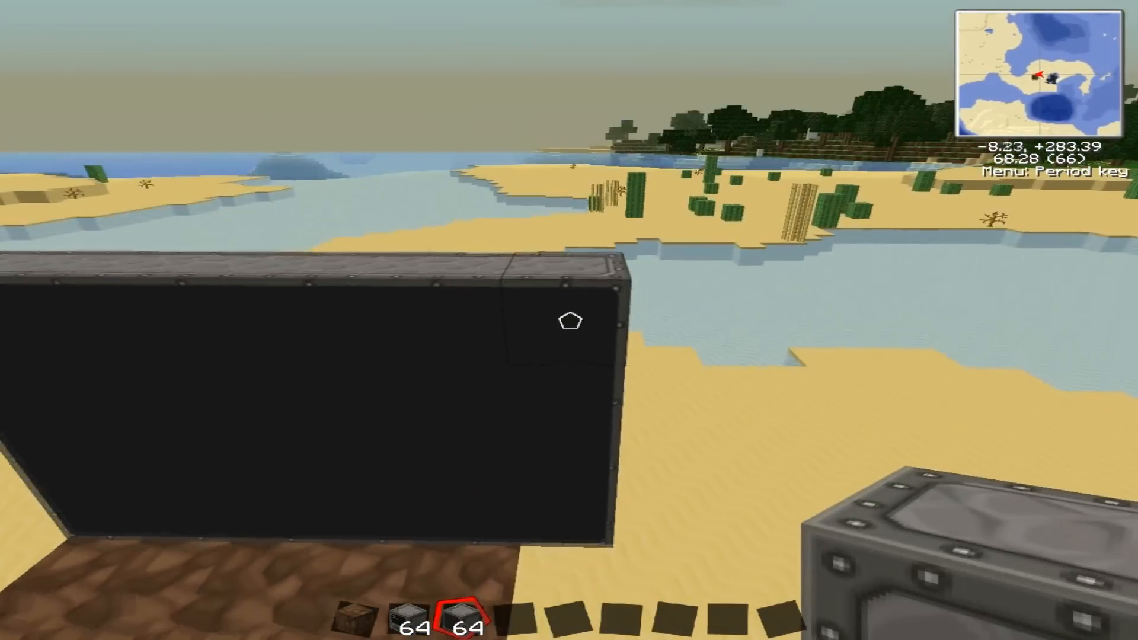
mouse_move(568, 322)
type("edit startup")
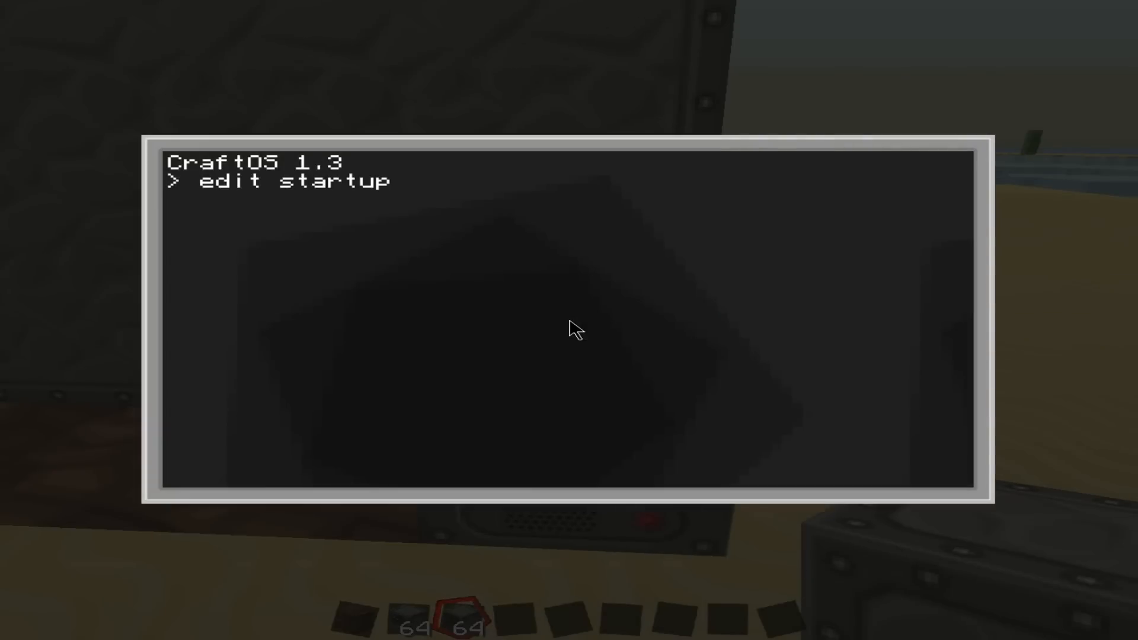
Step: Open the startup program and begin the mon = peripheral.wrap( line
key("Enter")
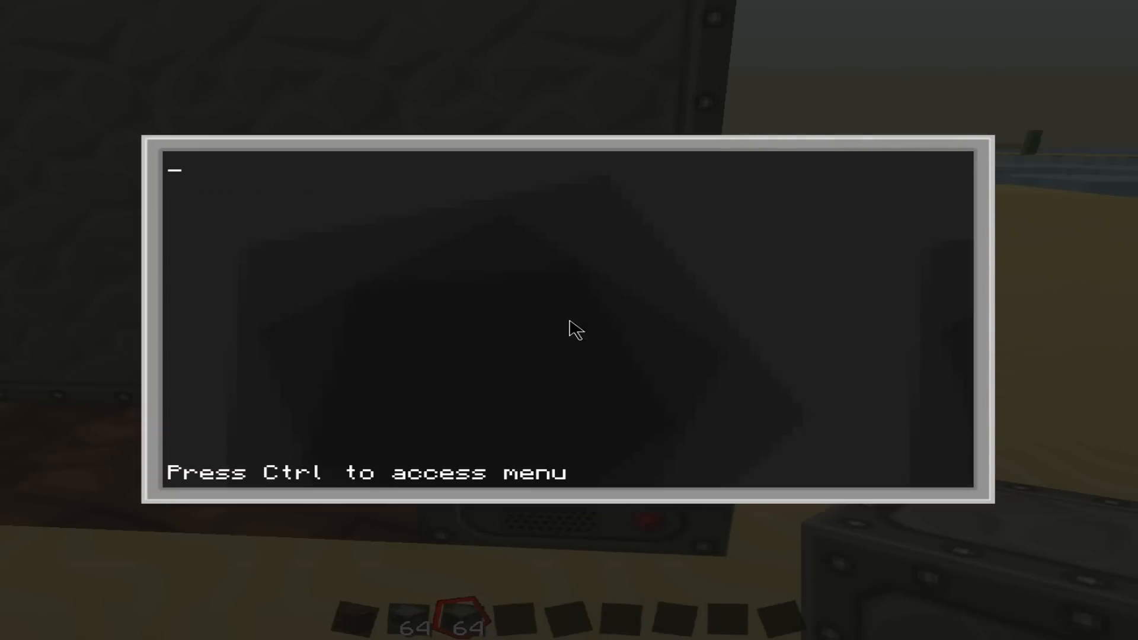
type("mon = perip")
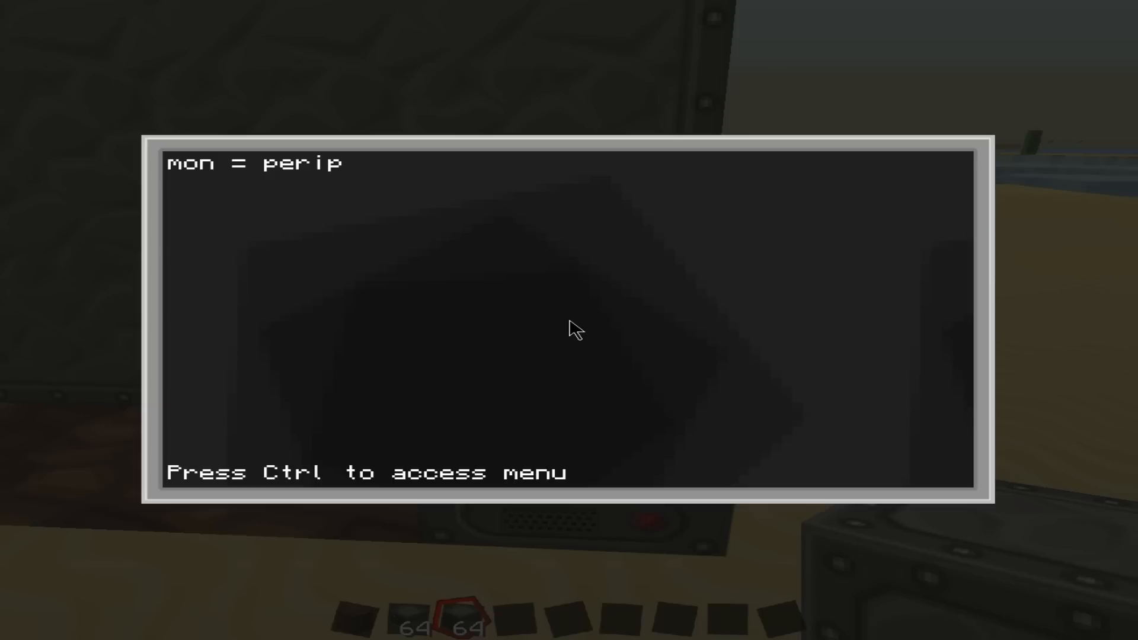
type("heral.wrap(")
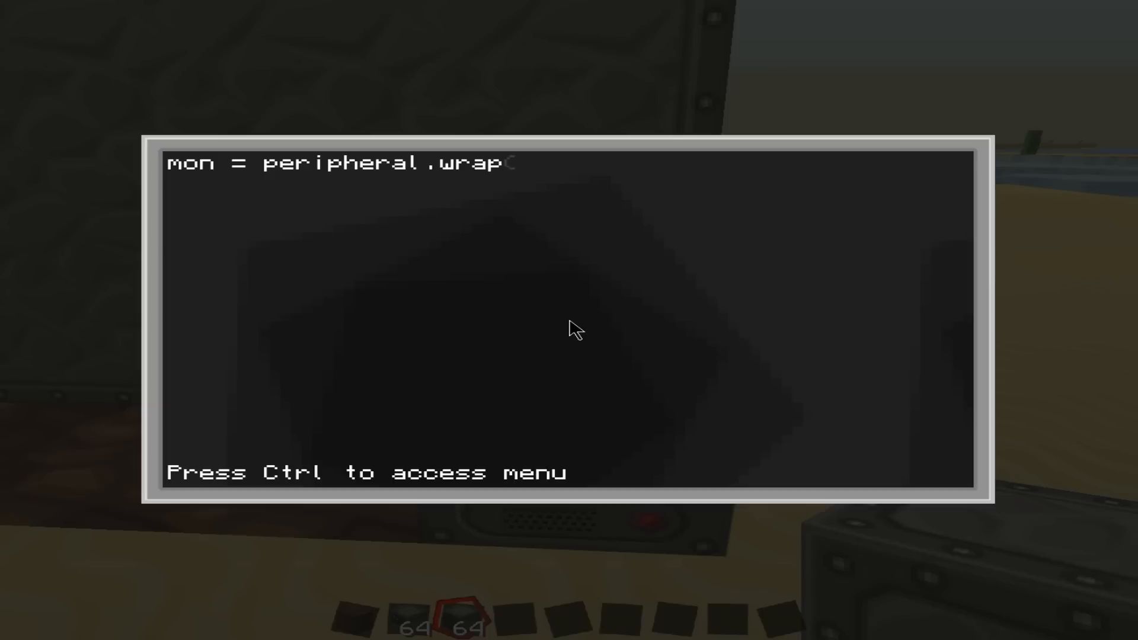
key("Escape")
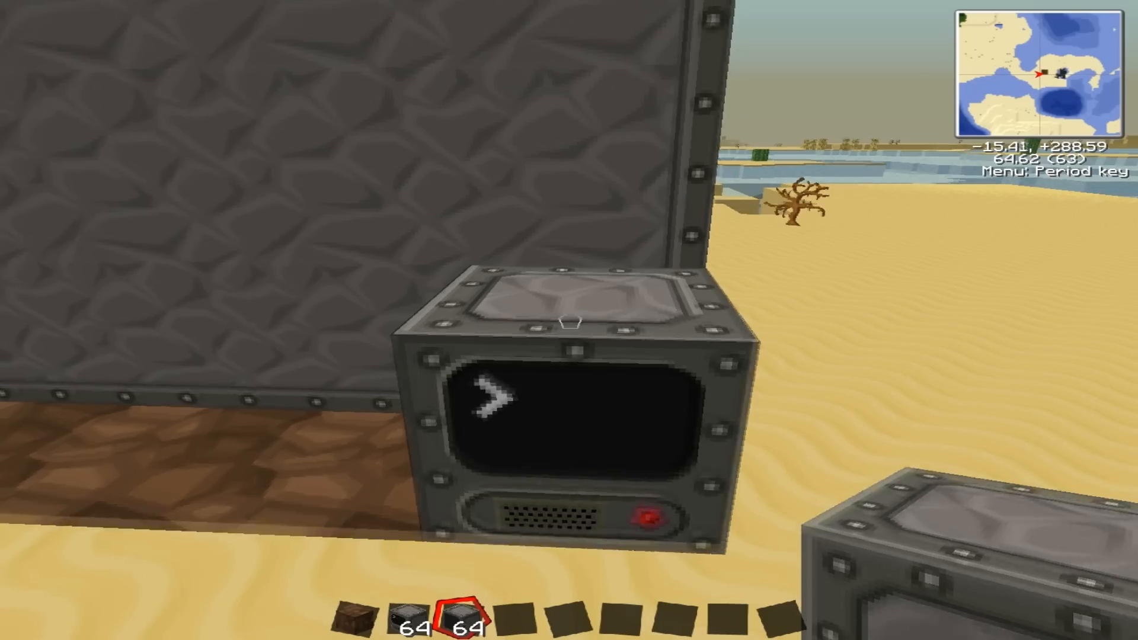
mouse_move(569, 324)
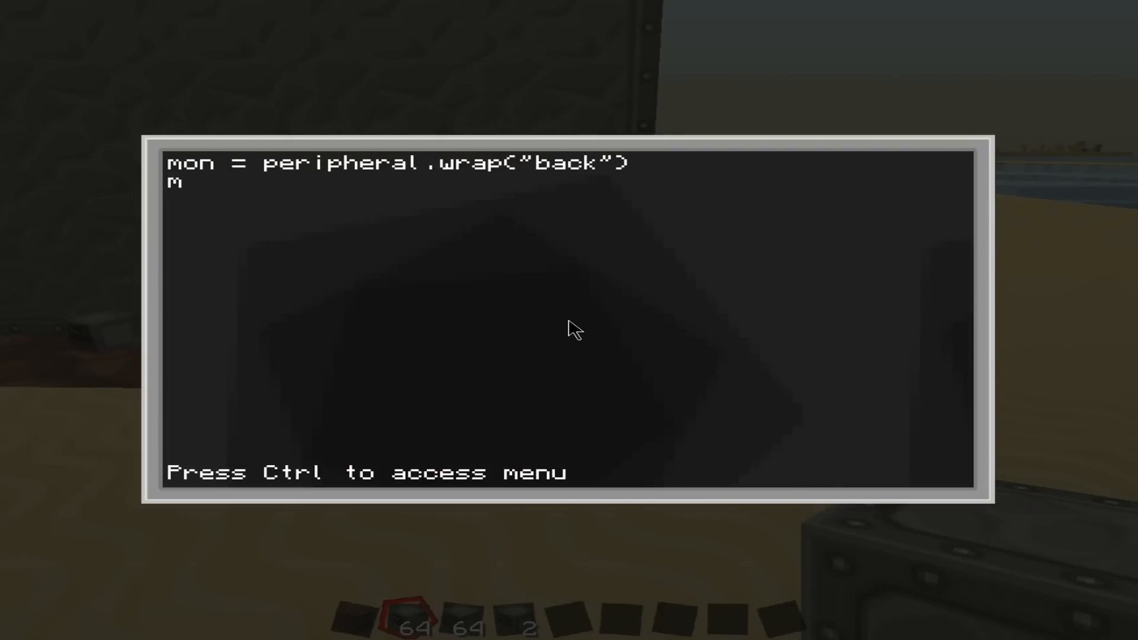
Step: Add the mon.clear() line and start a new line
type("on.clea")
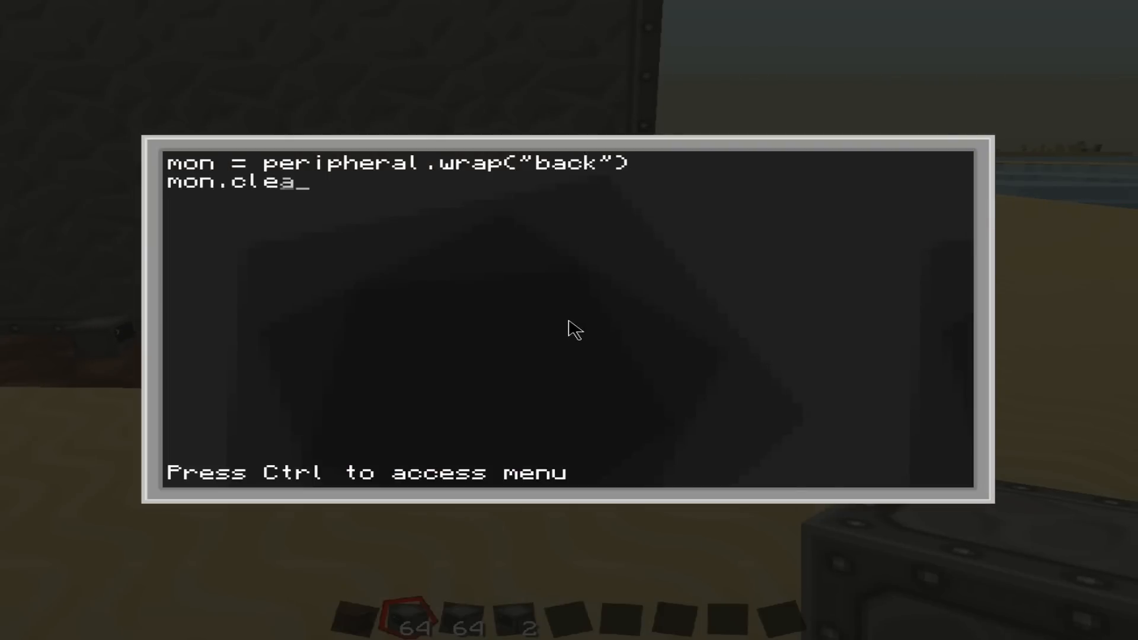
type("r()")
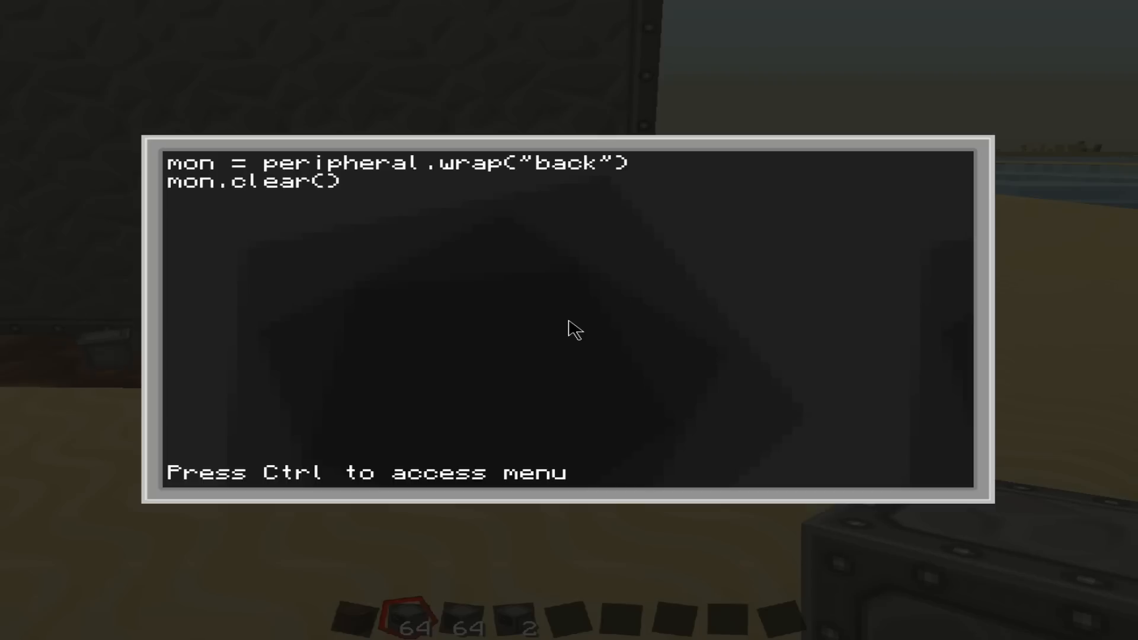
key("Enter")
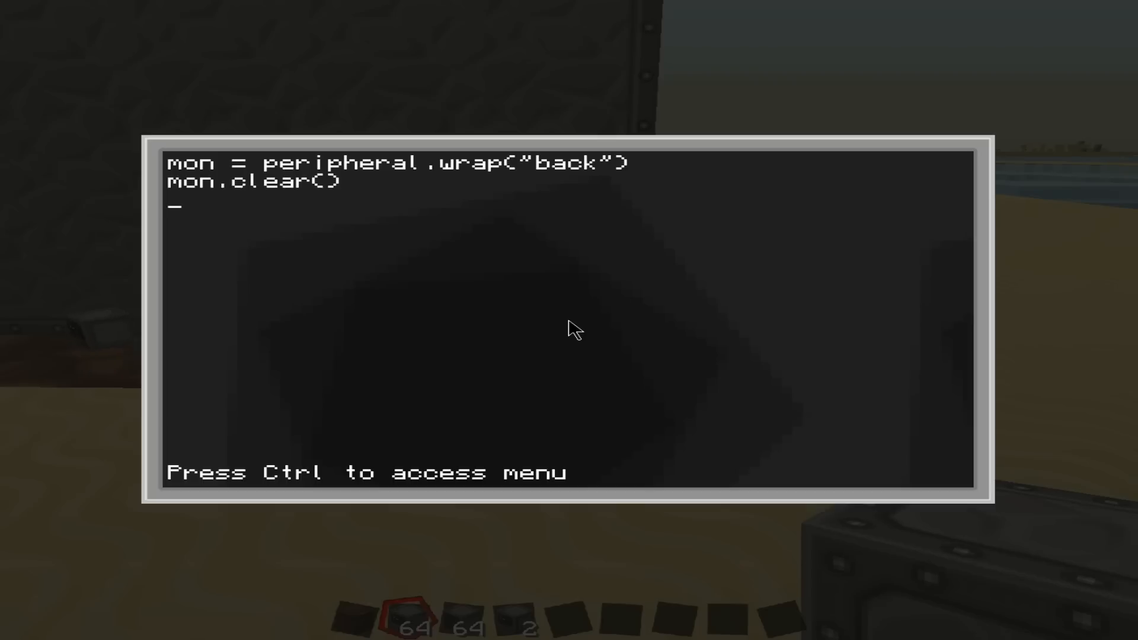
Step: Add the mon.setCursorPos(5,3) line
type("mon.setCursorPos")
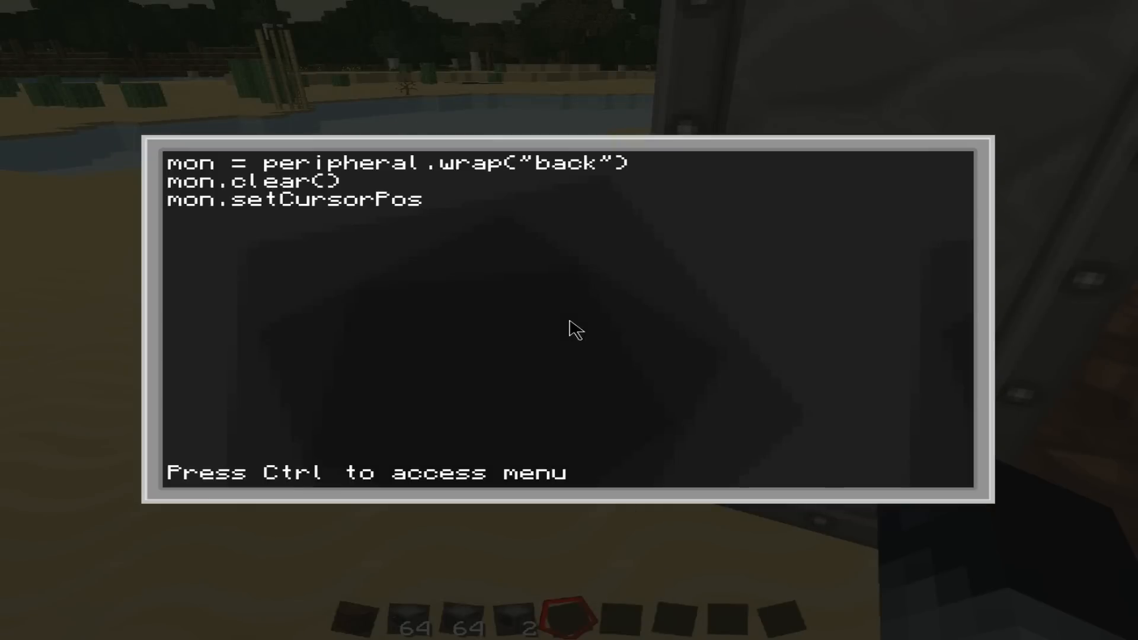
type("(5,3")
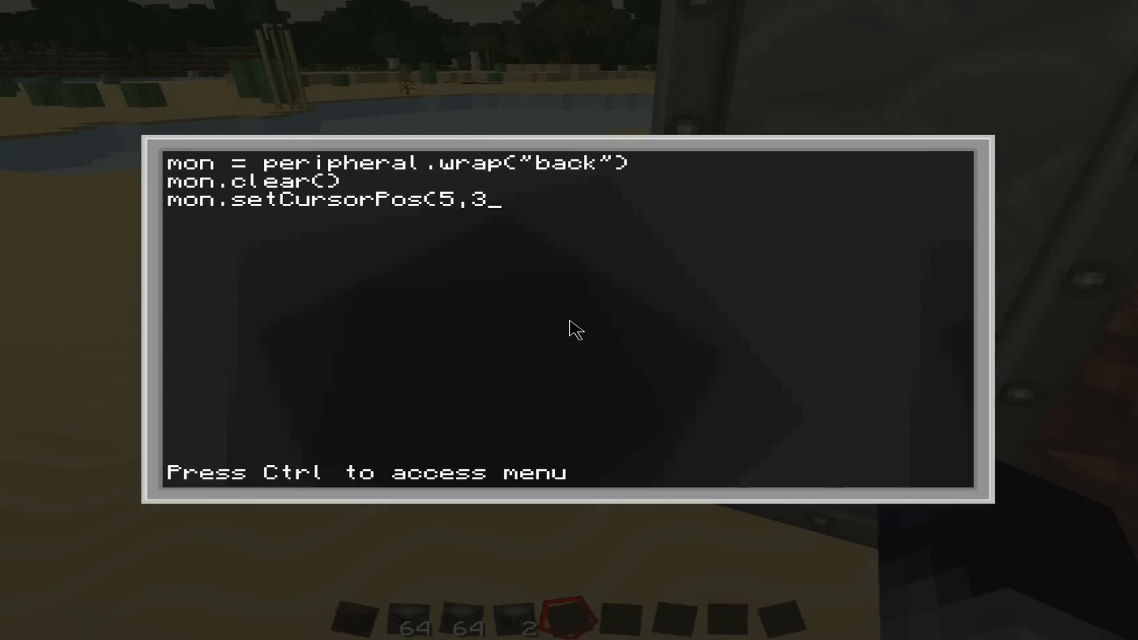
type(")")
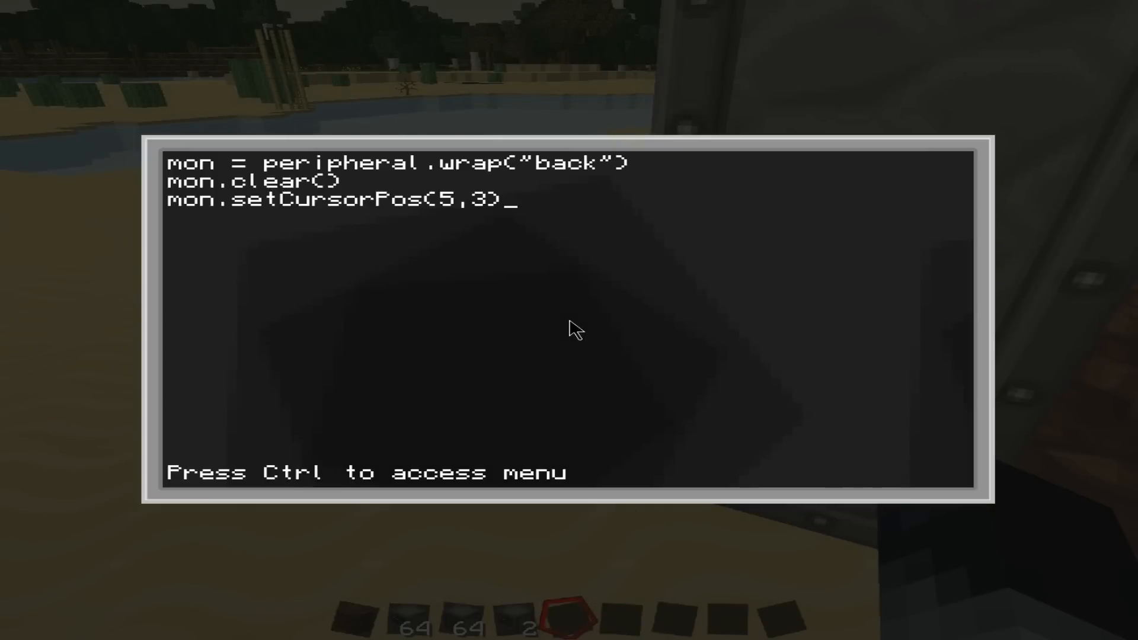
Step: Add mon.setTextScale(3), correcting the typo, and save the startup program
type("mon.")
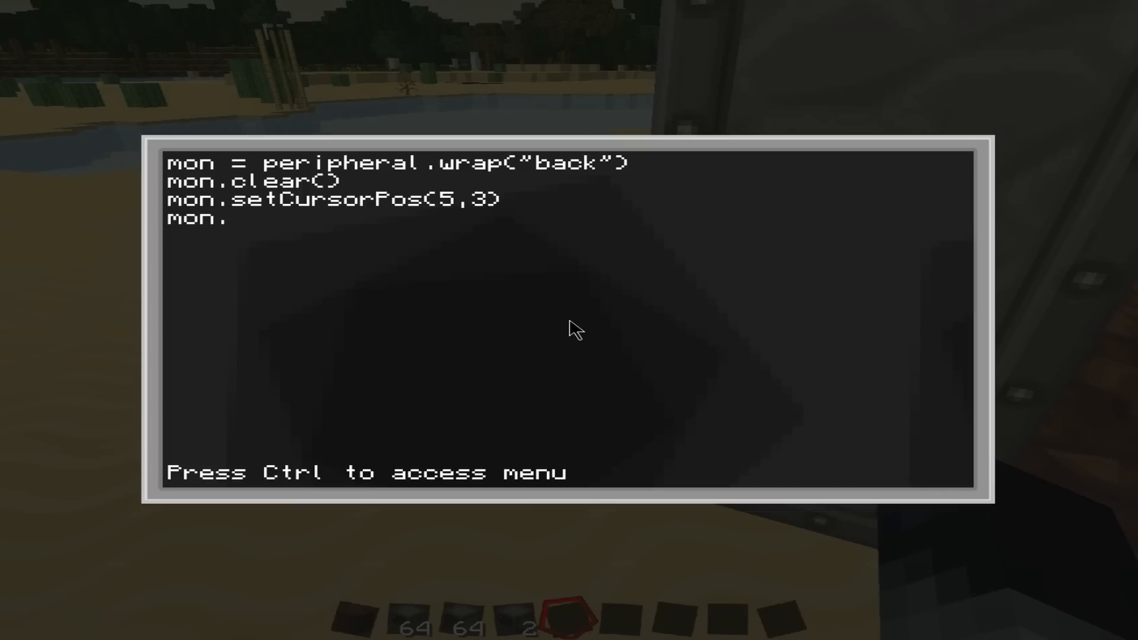
type("set")
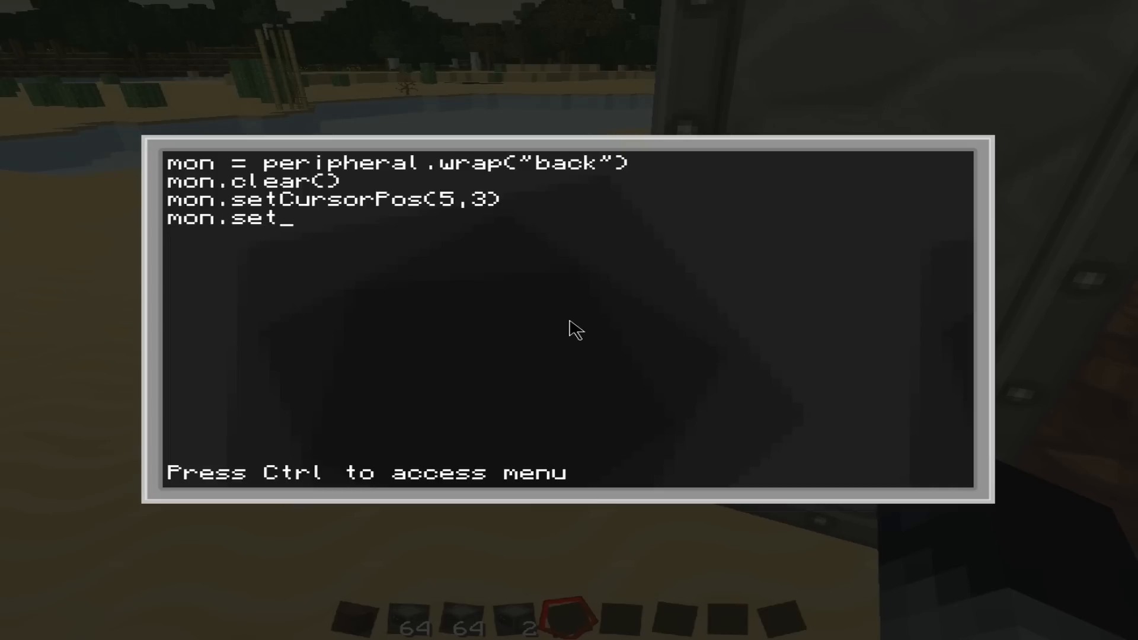
type("Text")
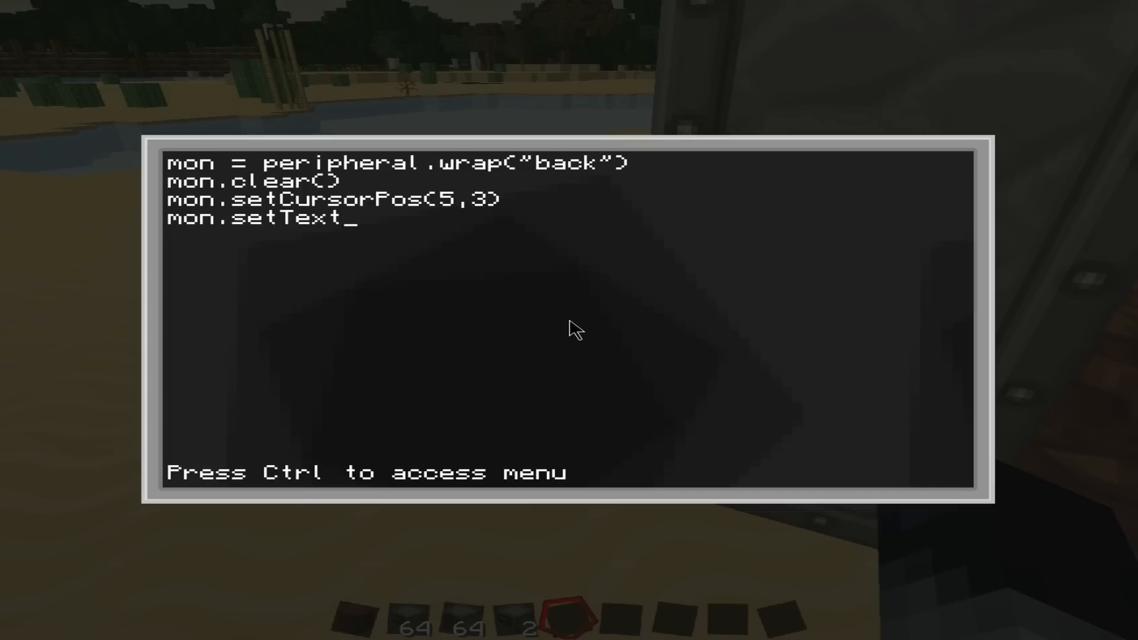
key("BackSpace")
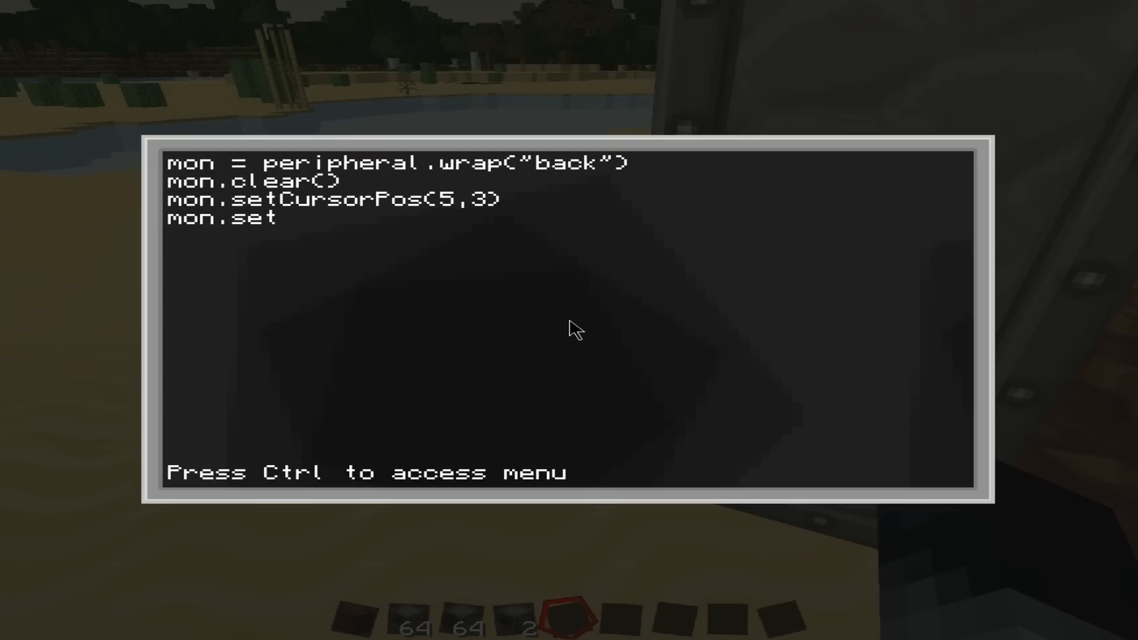
type("tEX")
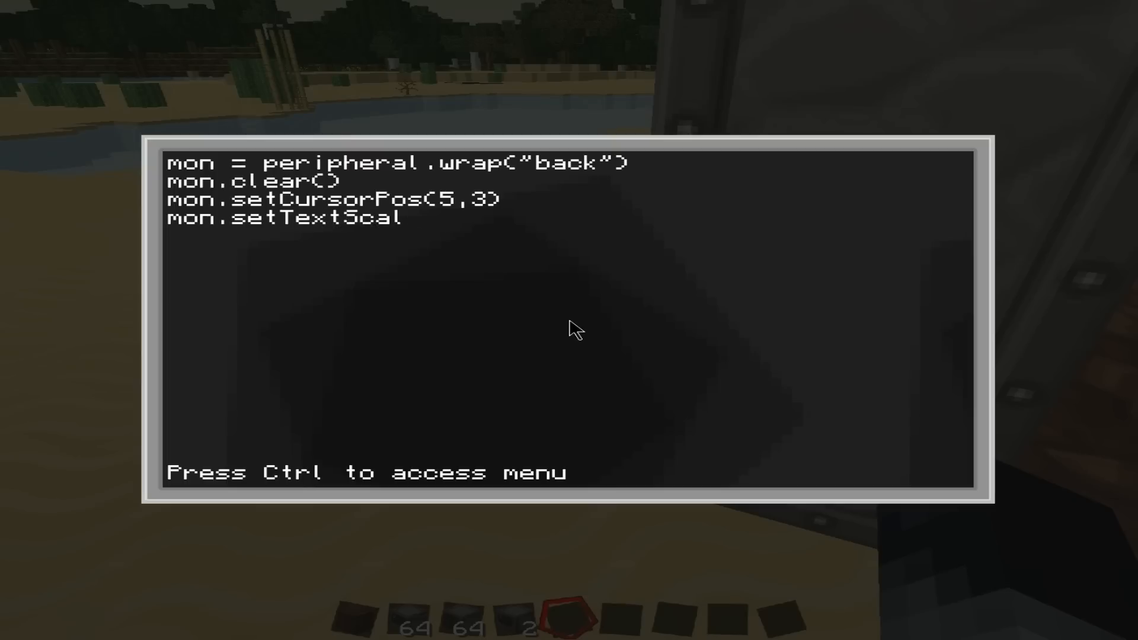
type("e(5")
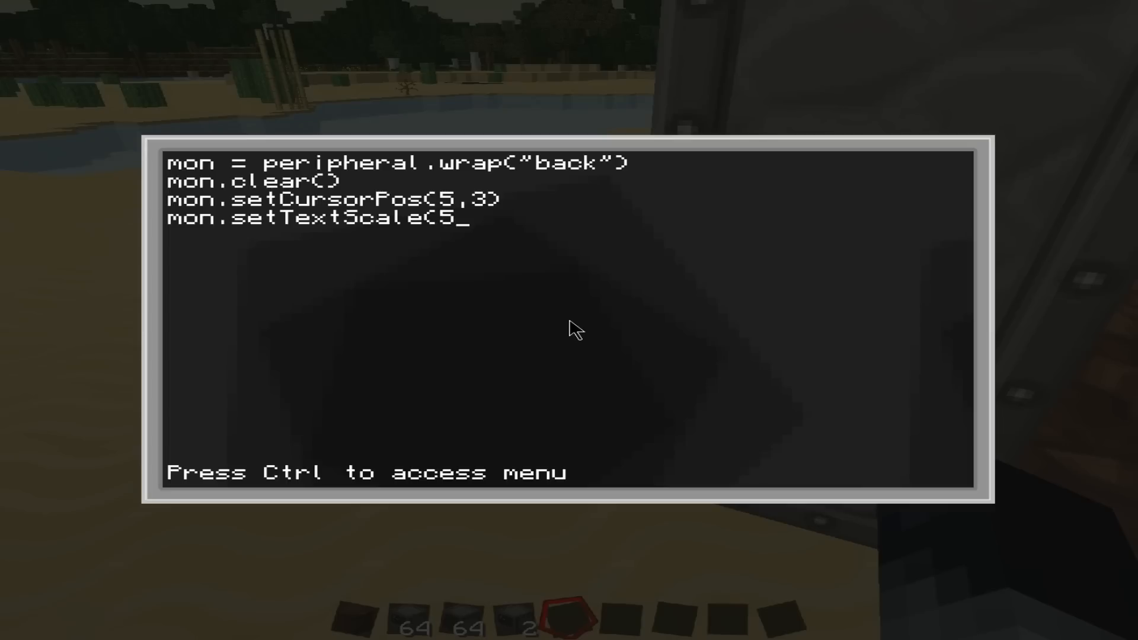
type("3")
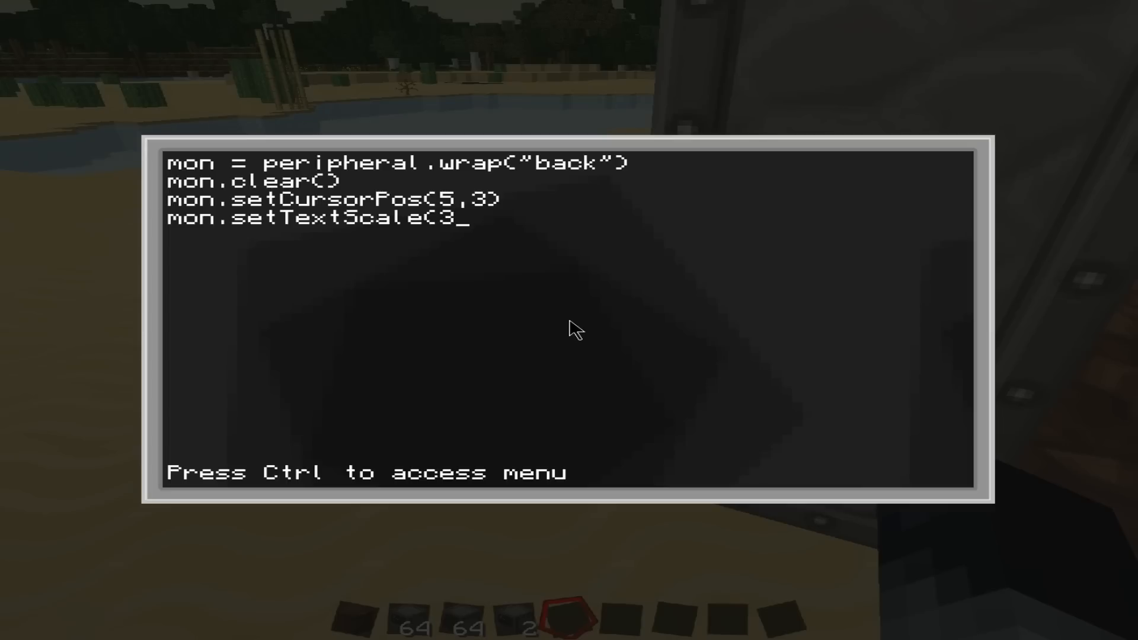
key("Ctrl")
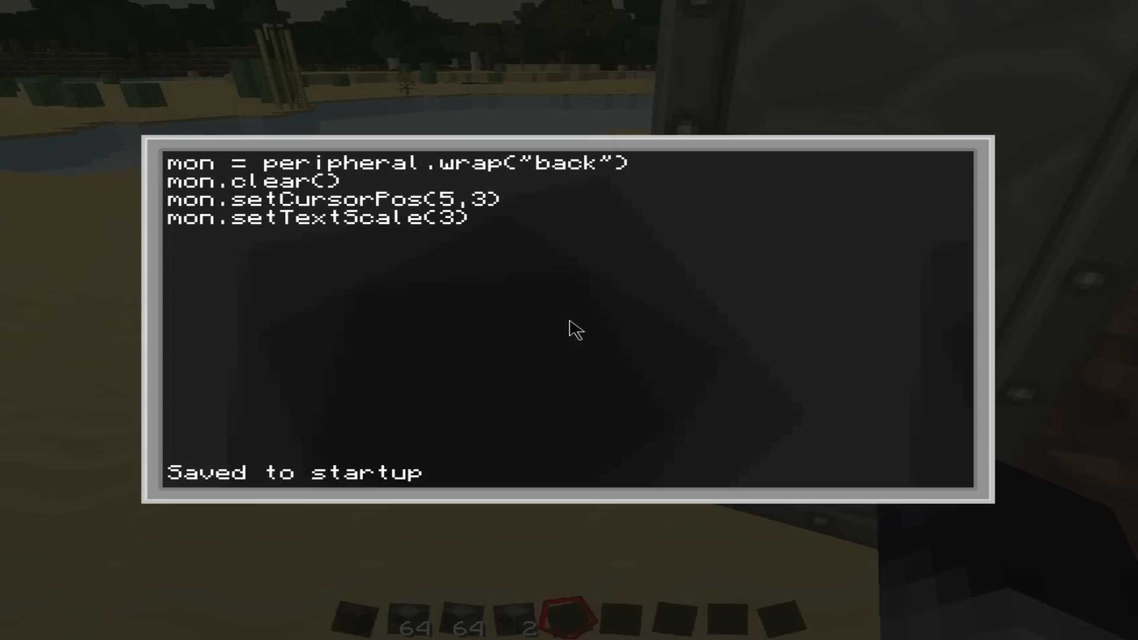
Step: Type mon.write("Hello World") into the startup program
type("mon")
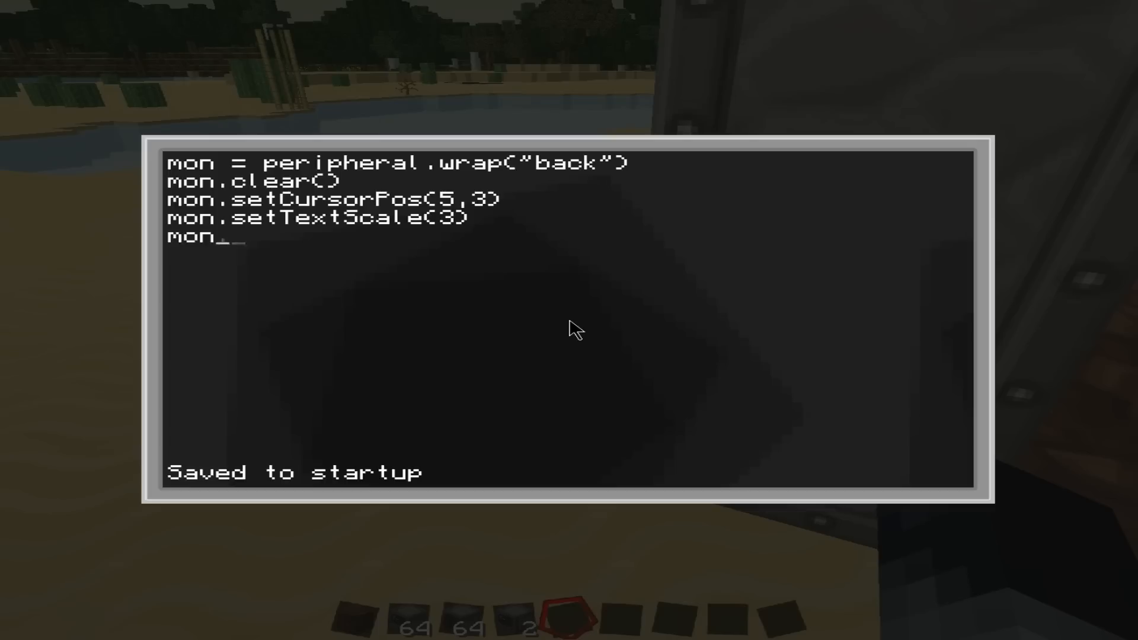
type(".write")
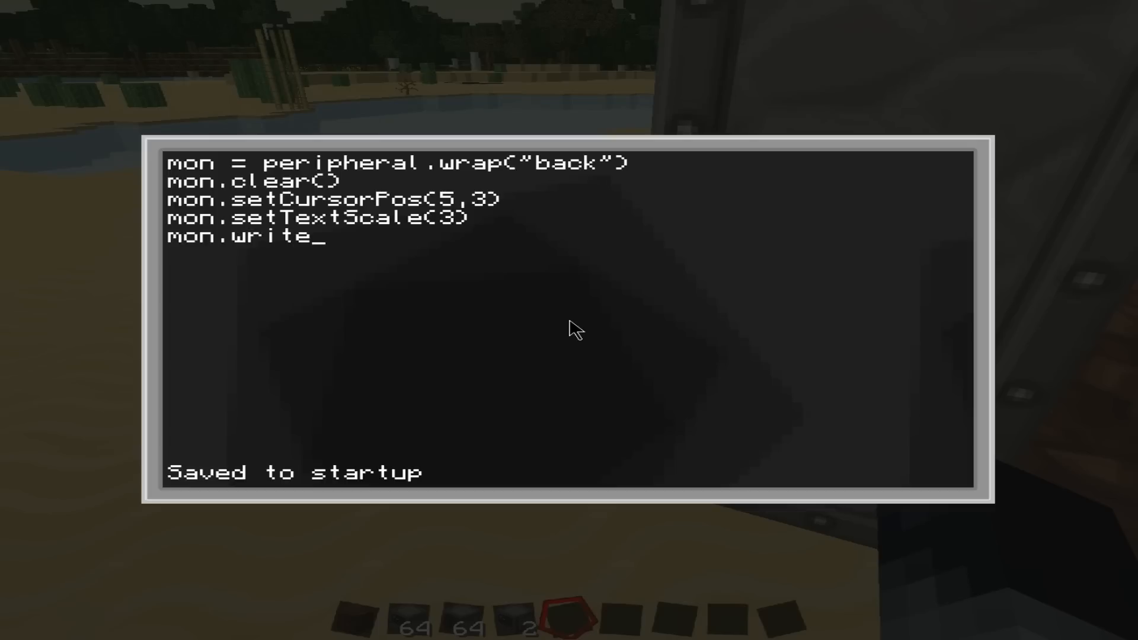
type("(\"H")
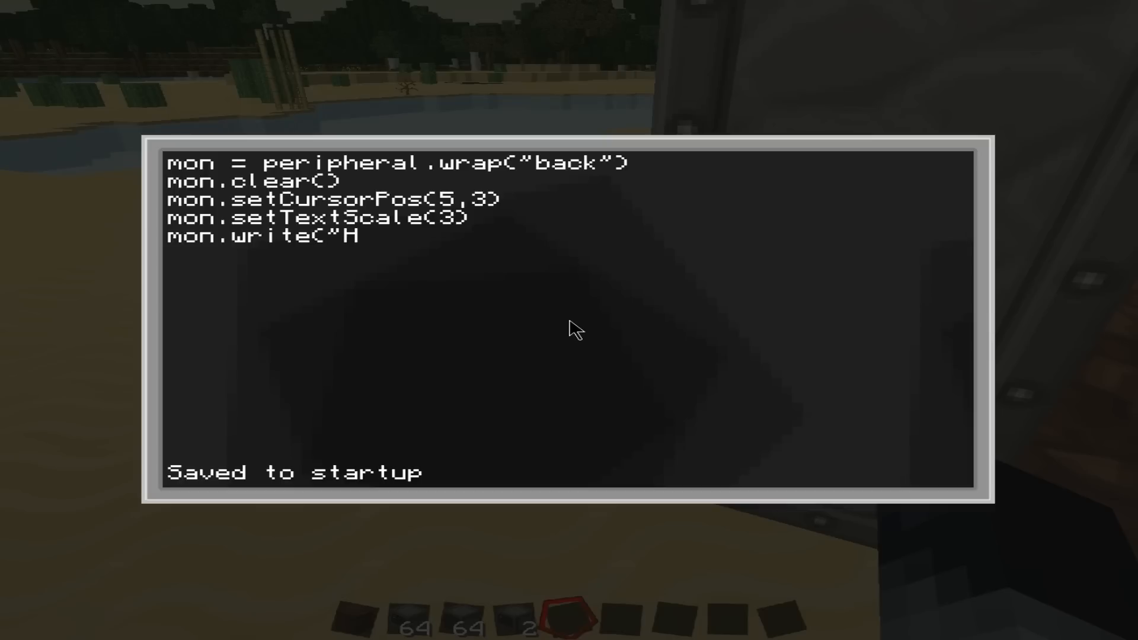
type("ello World")
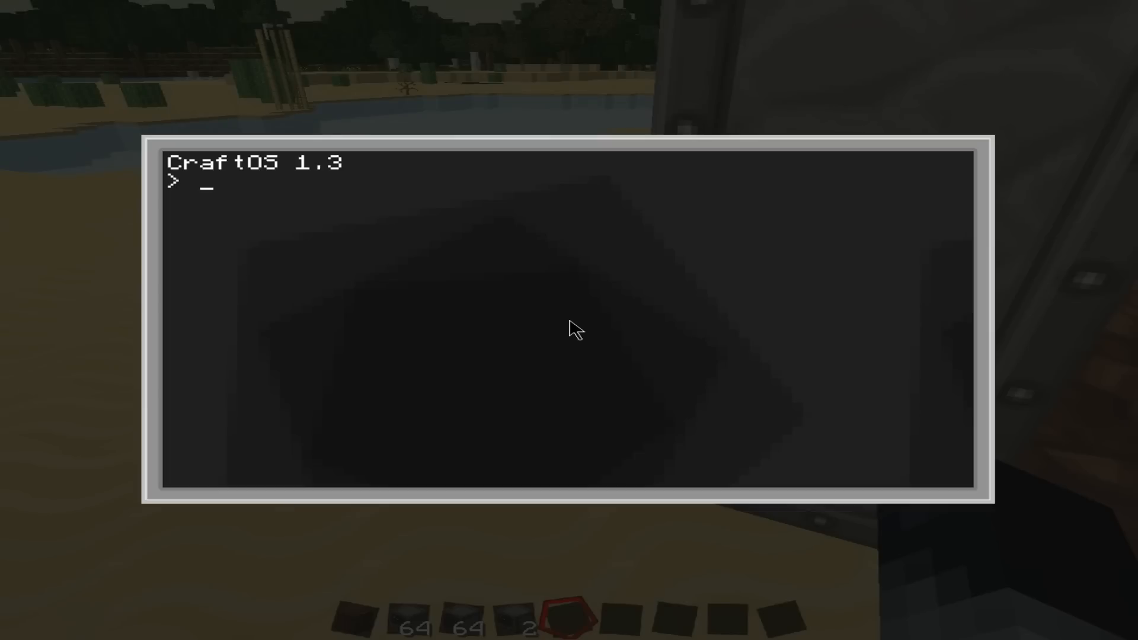
Step: Reopen startup and retype the line as mon.write("hello world")
key("Escape")
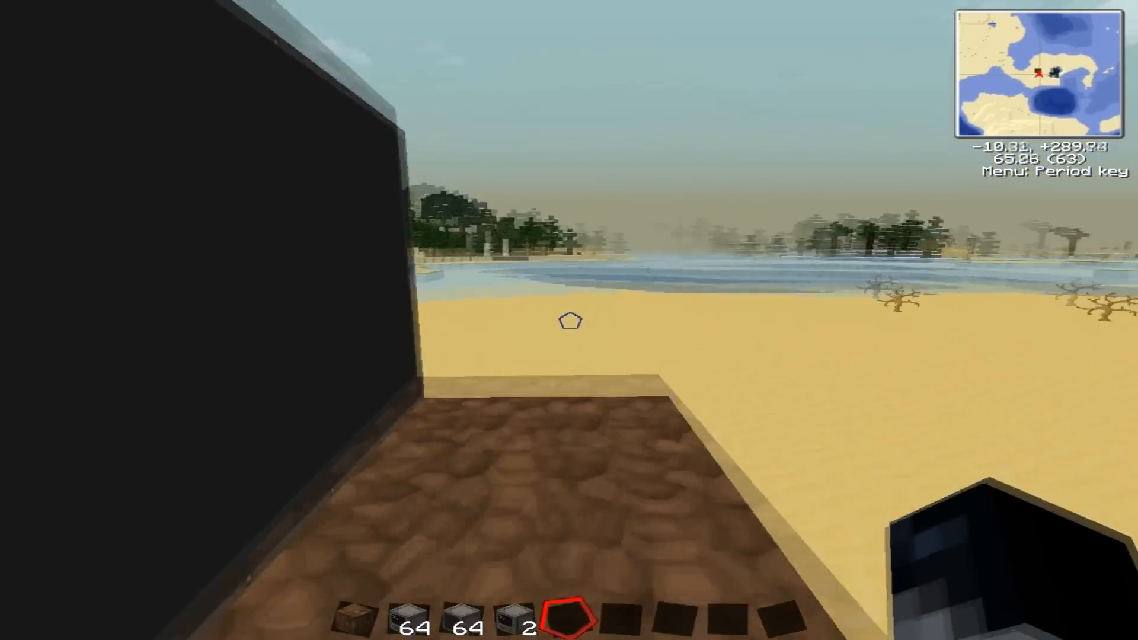
mouse_move(569, 321)
type("edit stg")
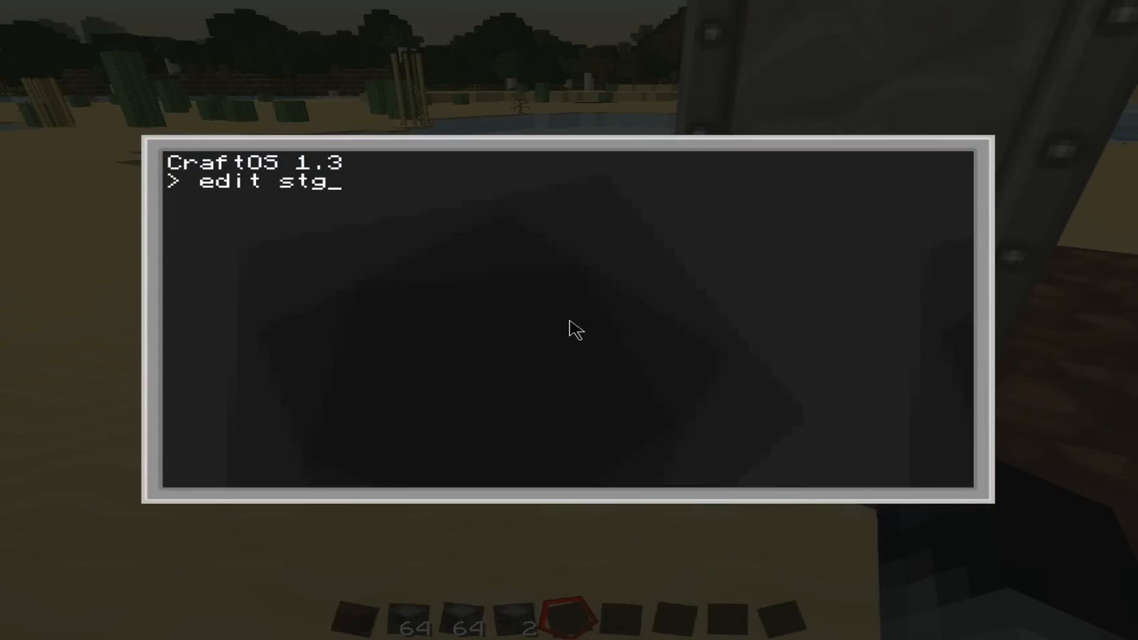
key("Enter")
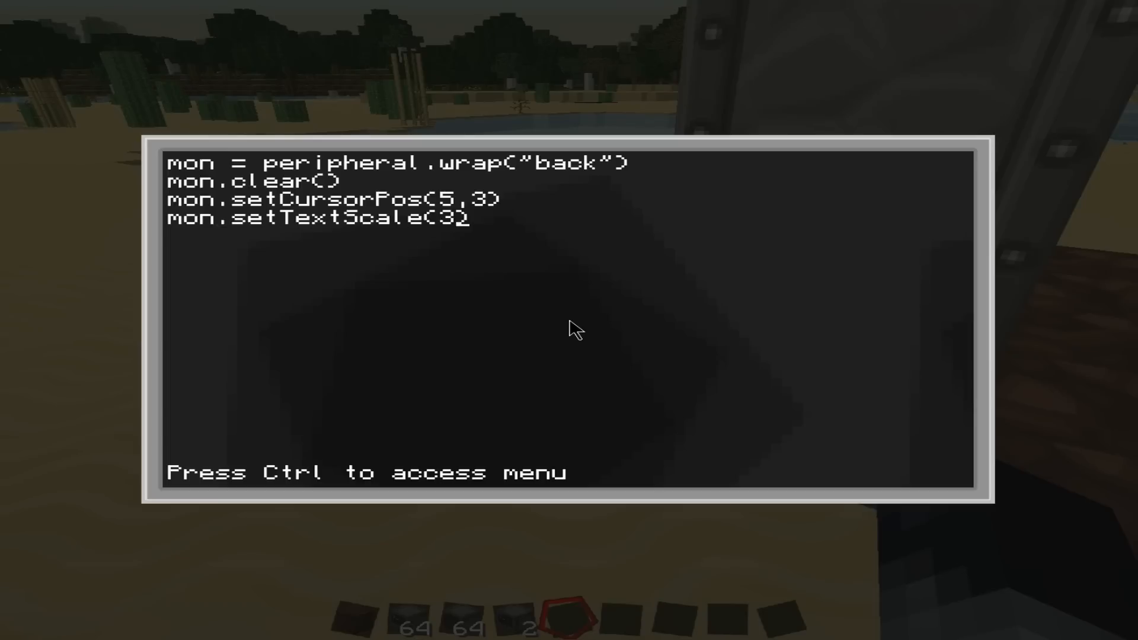
type("mon.w")
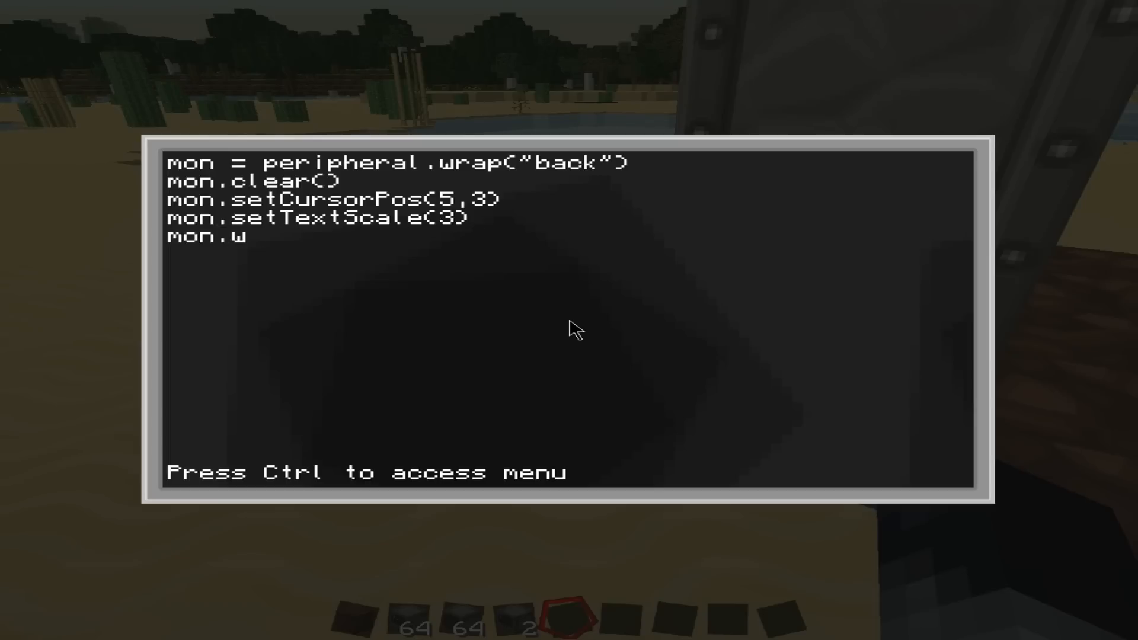
type("rite(\"h")
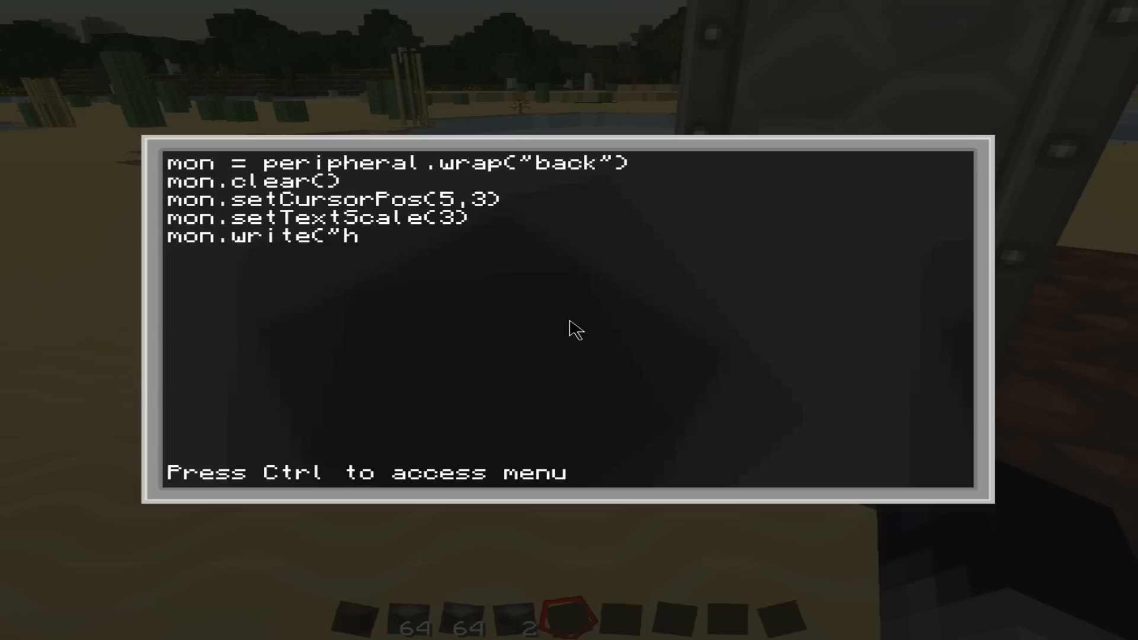
type("ello world\")")
type("edi")
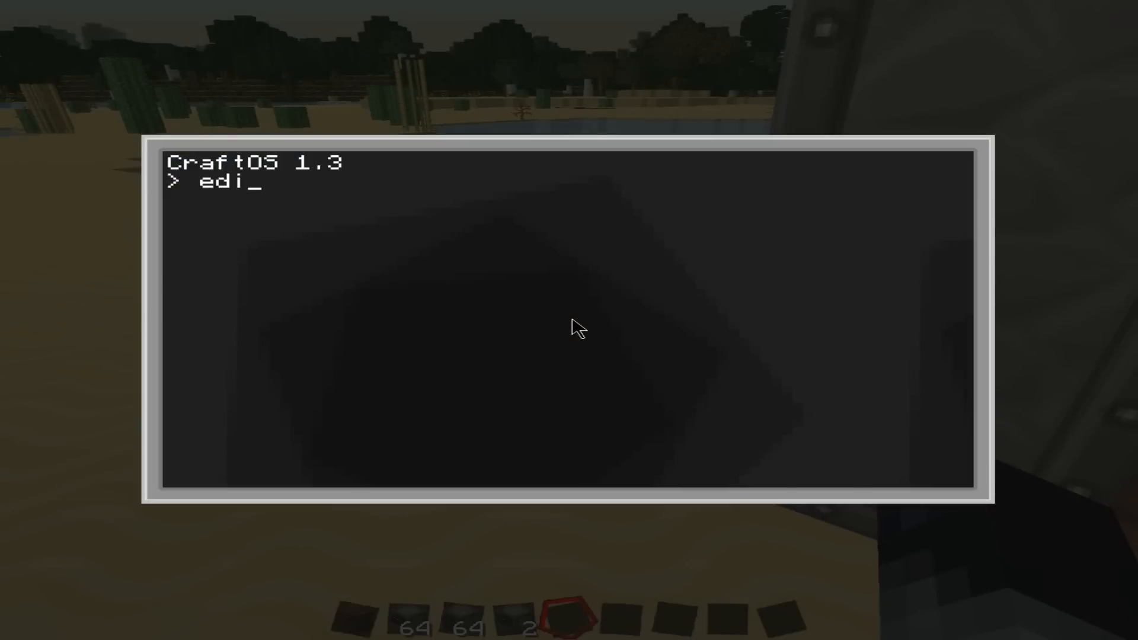
Step: Open startup, then save and exit so hello world shows on the monitor
key("Enter")
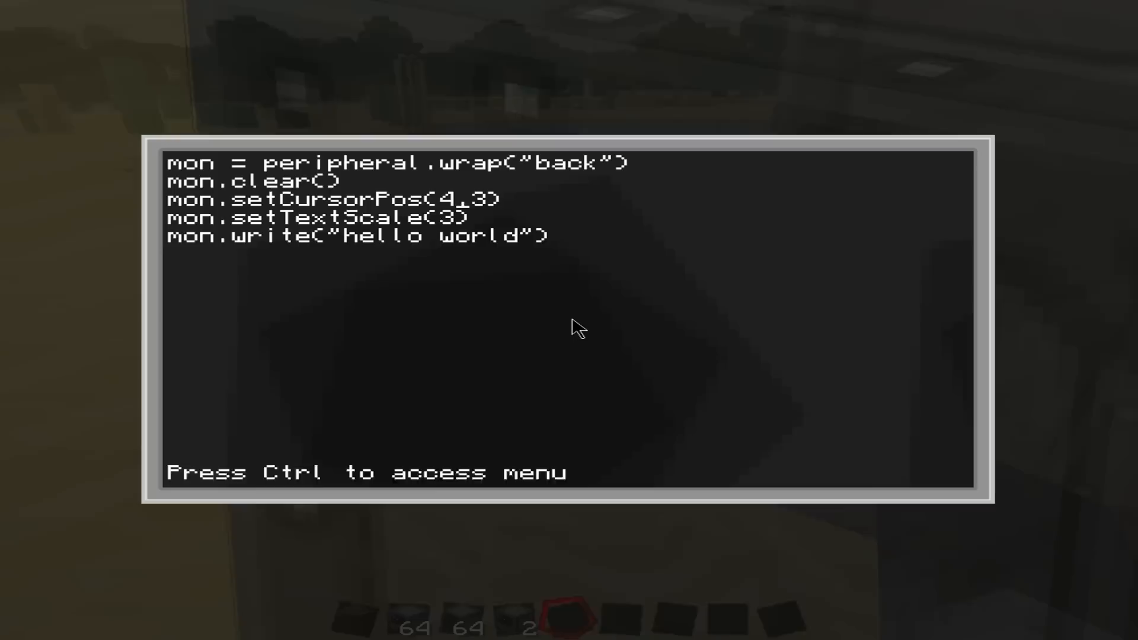
key("Ctrl")
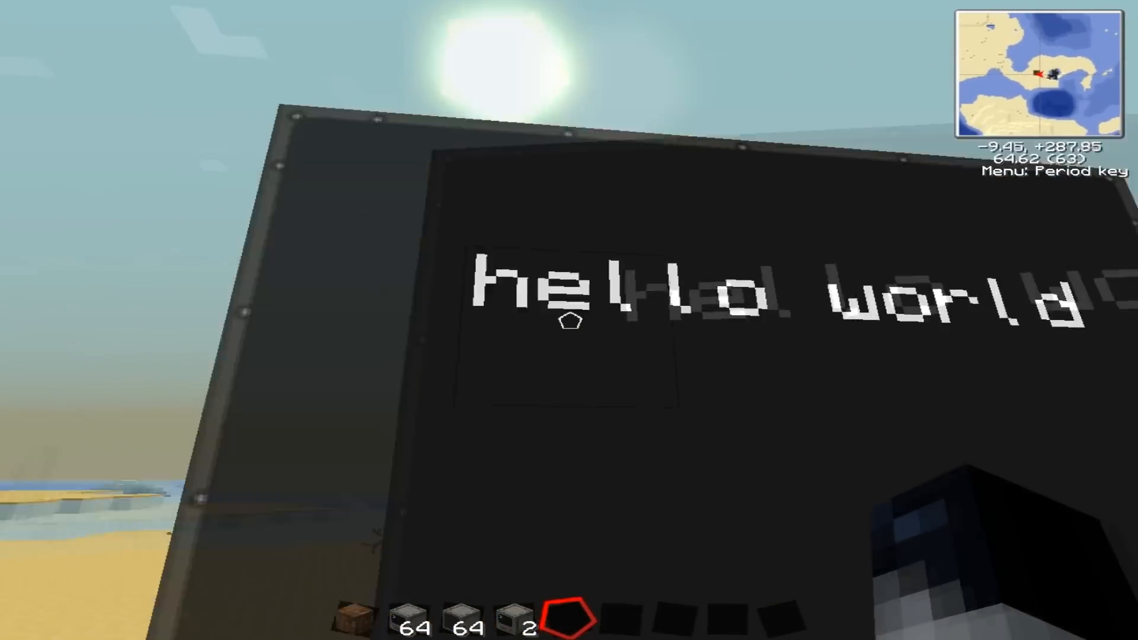
mouse_move(570, 328)
type("ed")
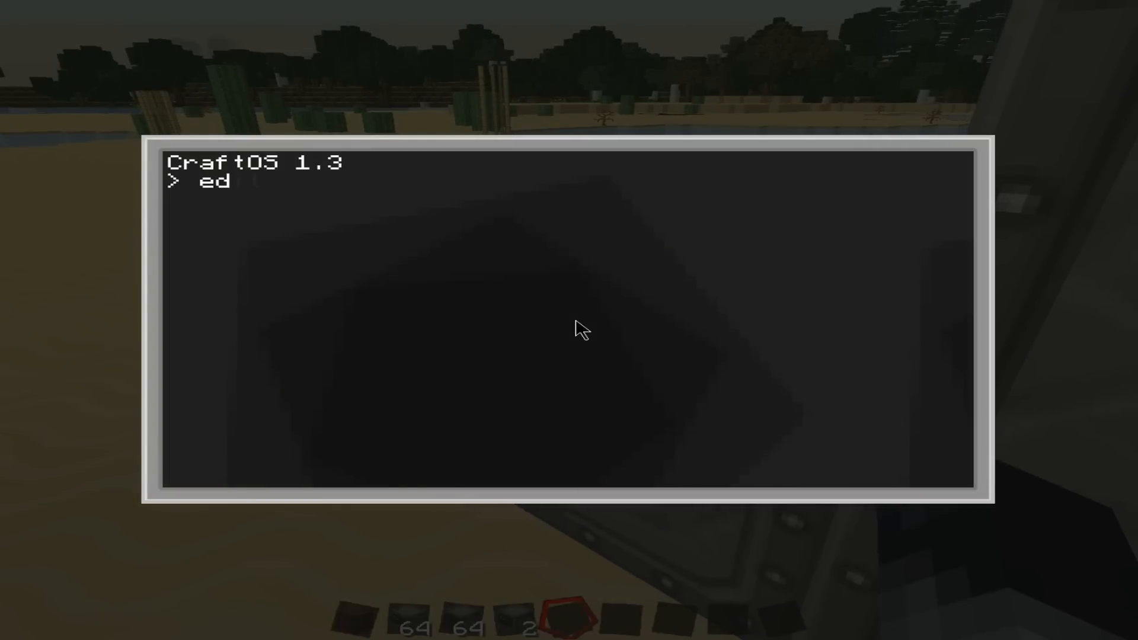
Step: Reopen startup and add the mon.CursorPos(4,5) line
key("Enter")
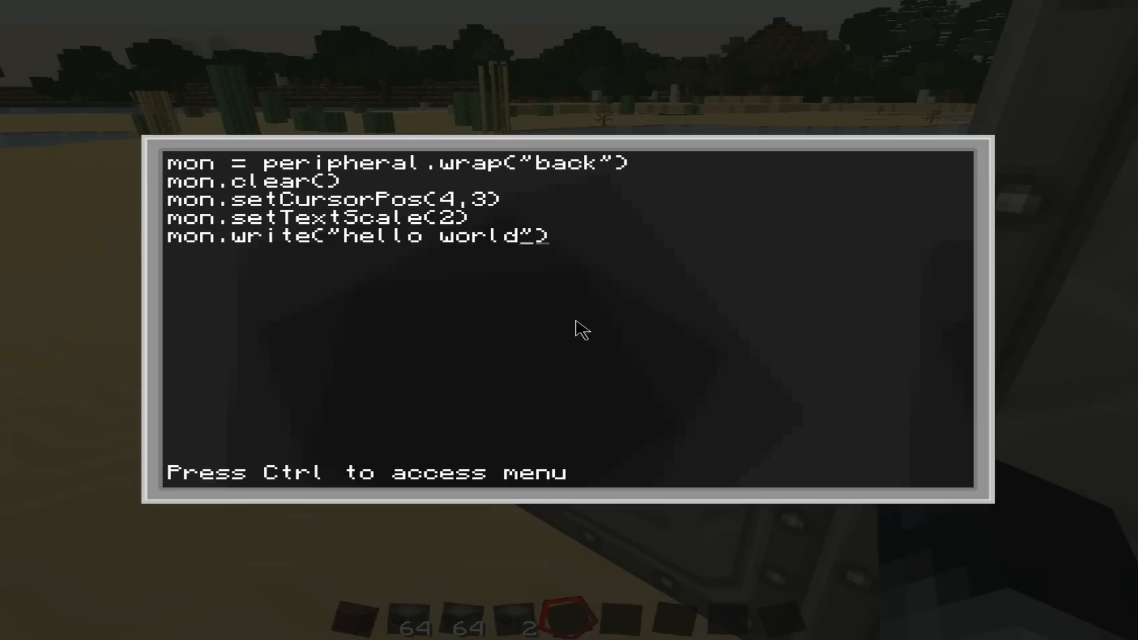
type("mon.")
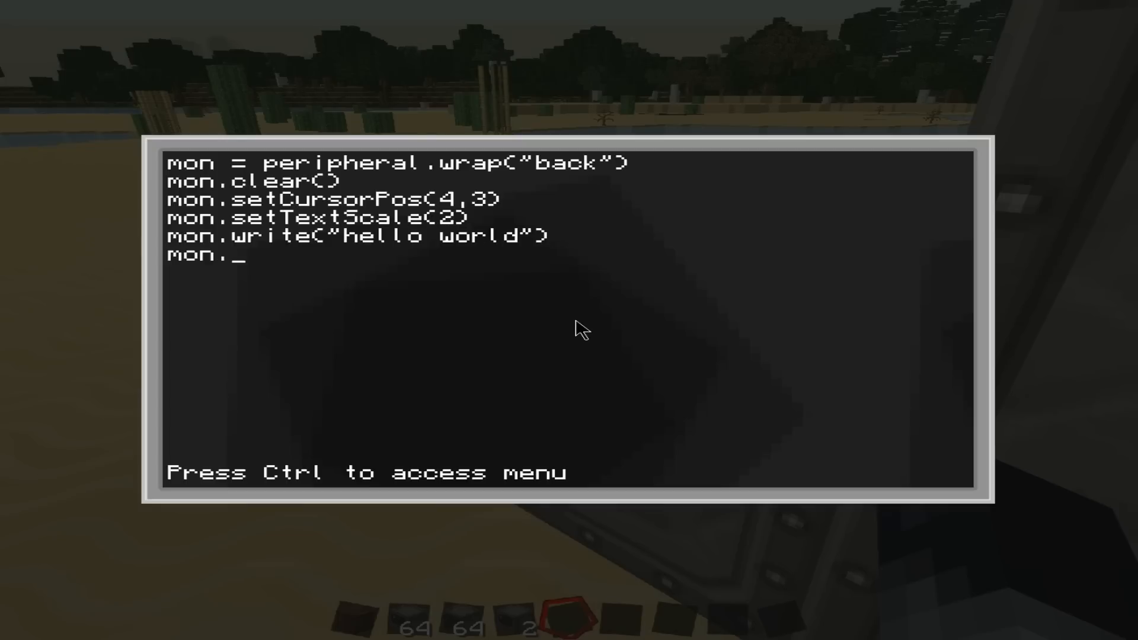
type("CurSo")
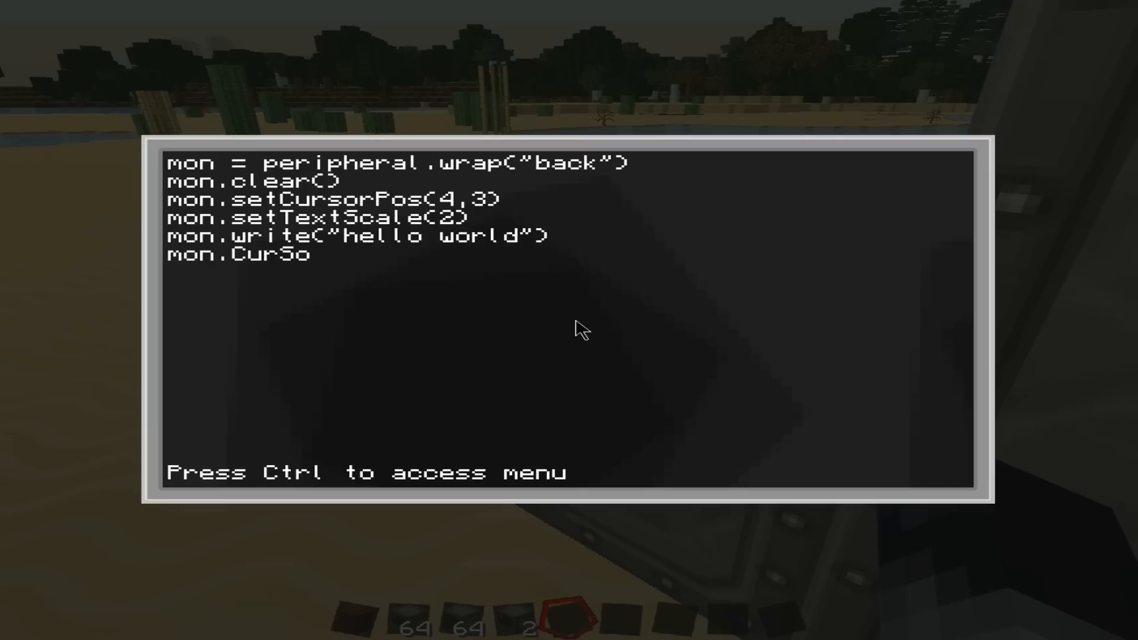
type("rPos")
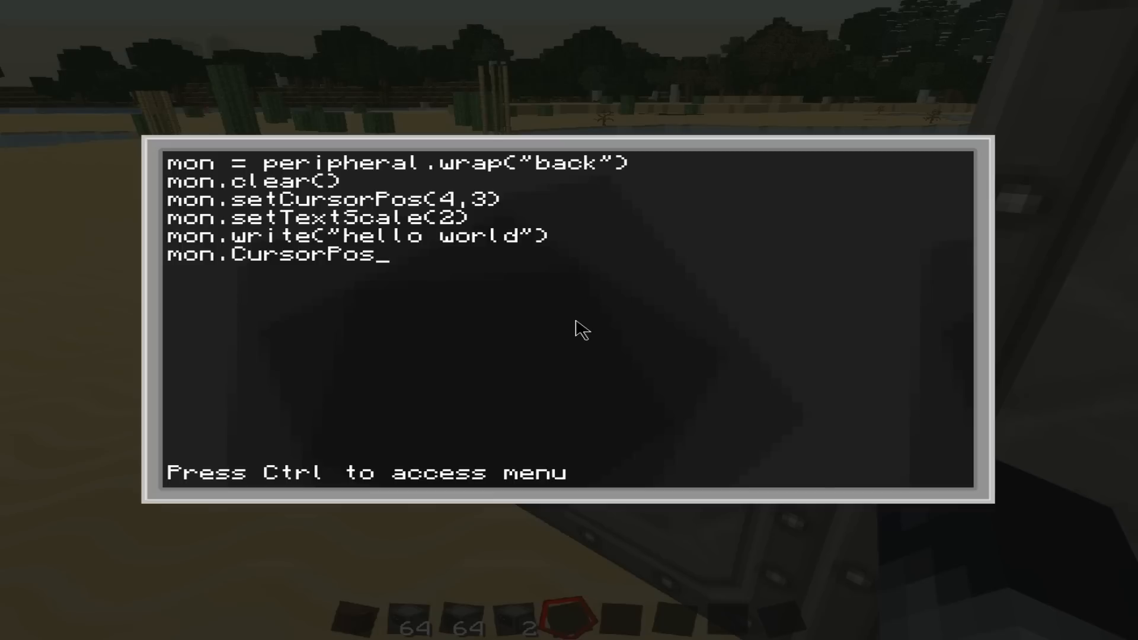
type("(4,")
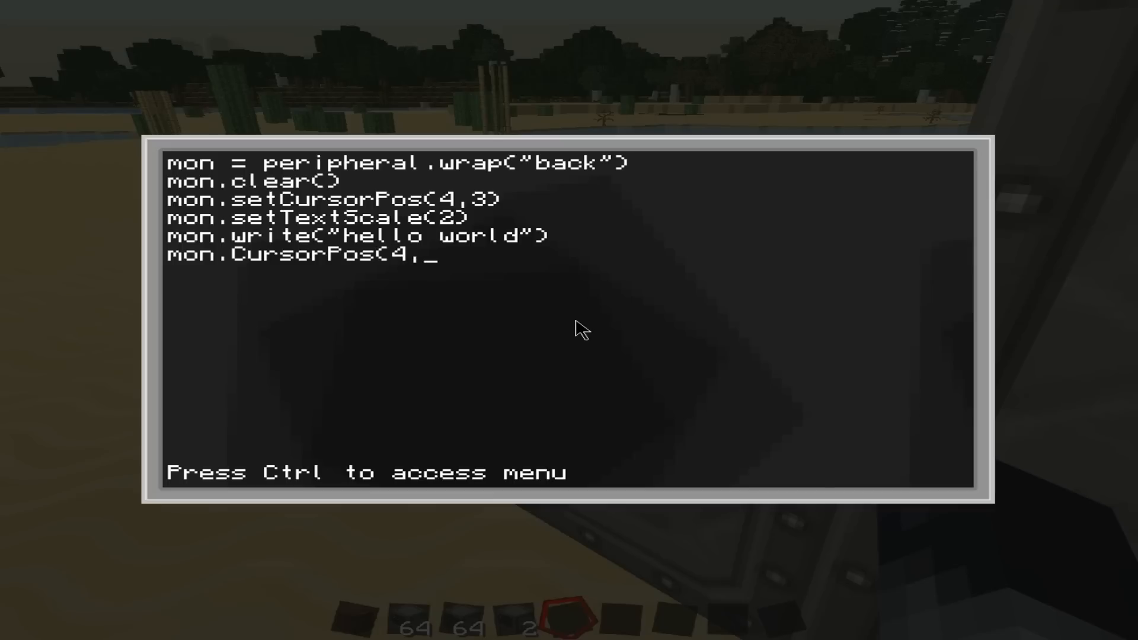
type("5)")
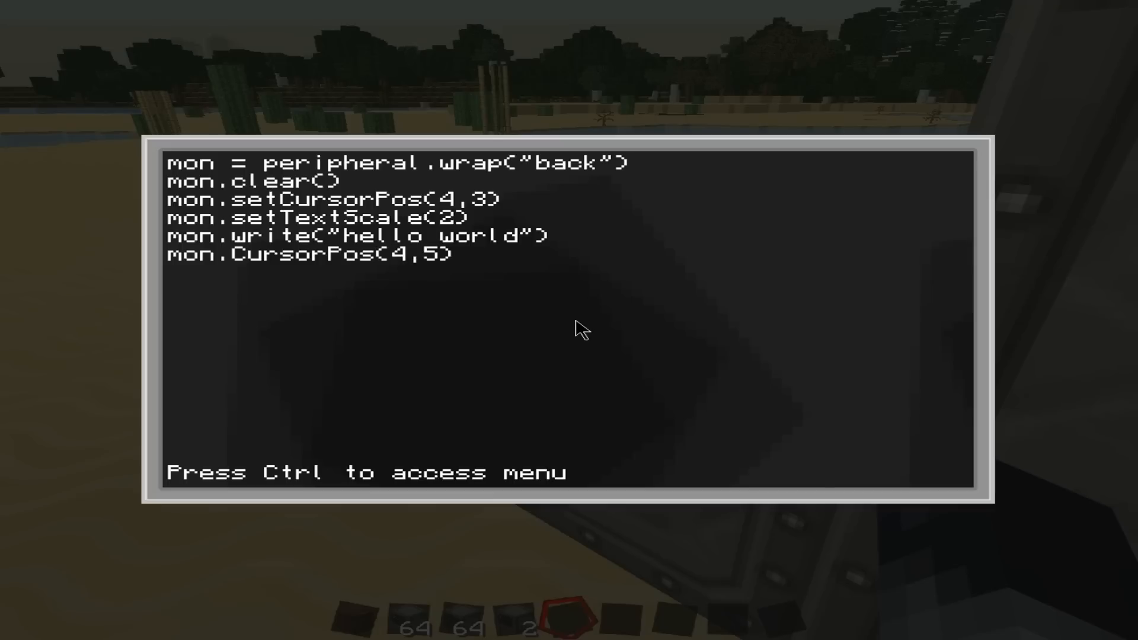
Step: Add mon.write("Jaffa Cake"), save and run, then reopen after the error
type("mon.write(")
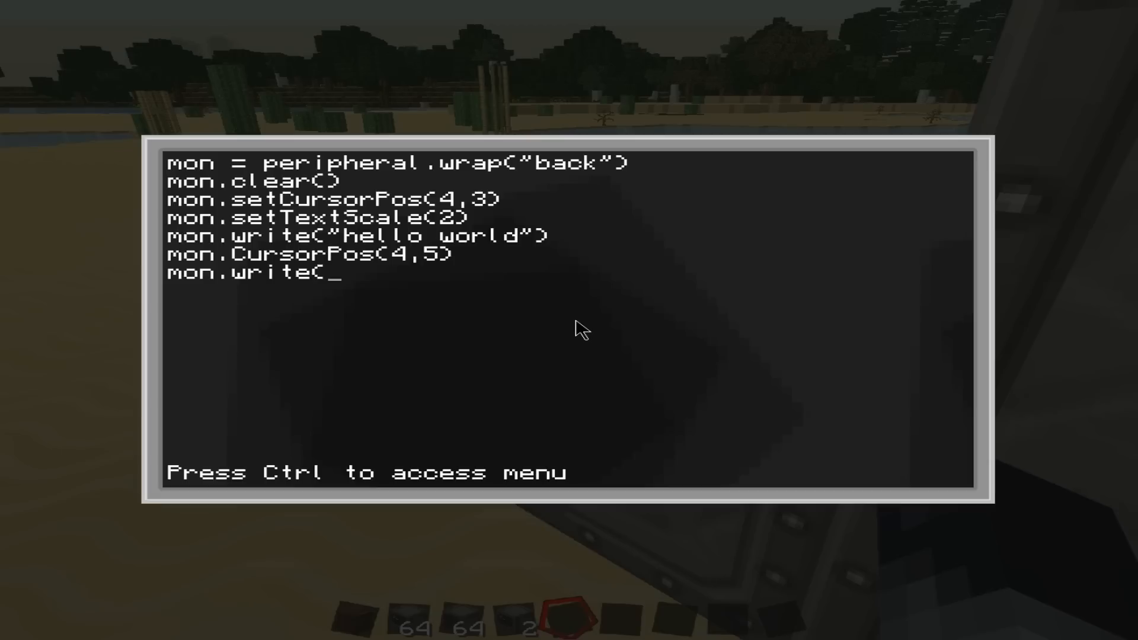
type("\"")
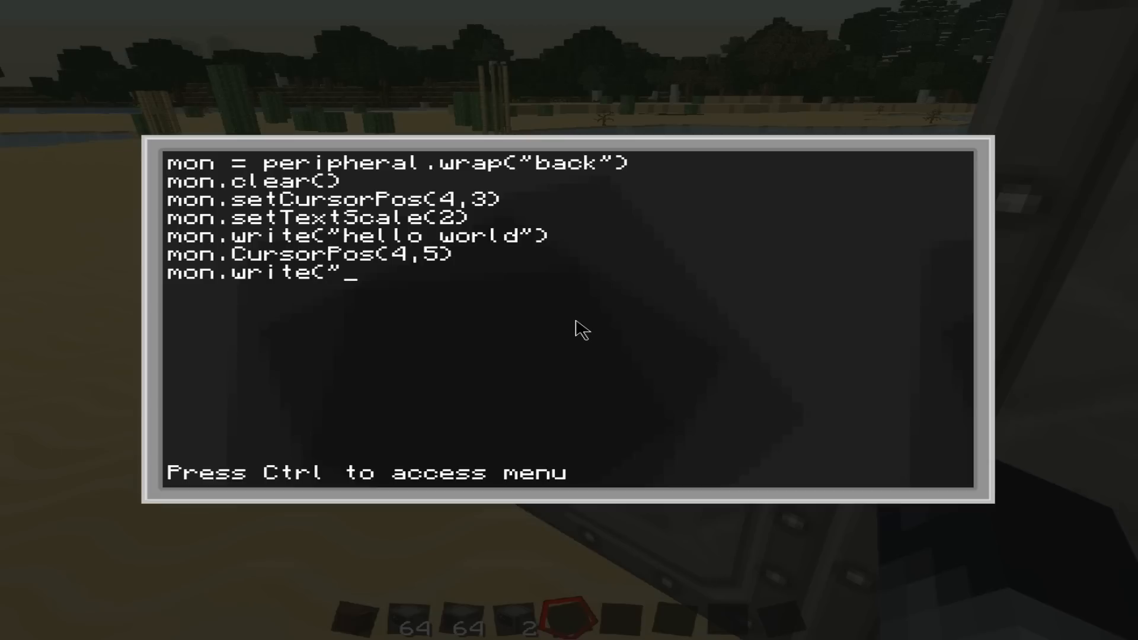
type("Jaff")
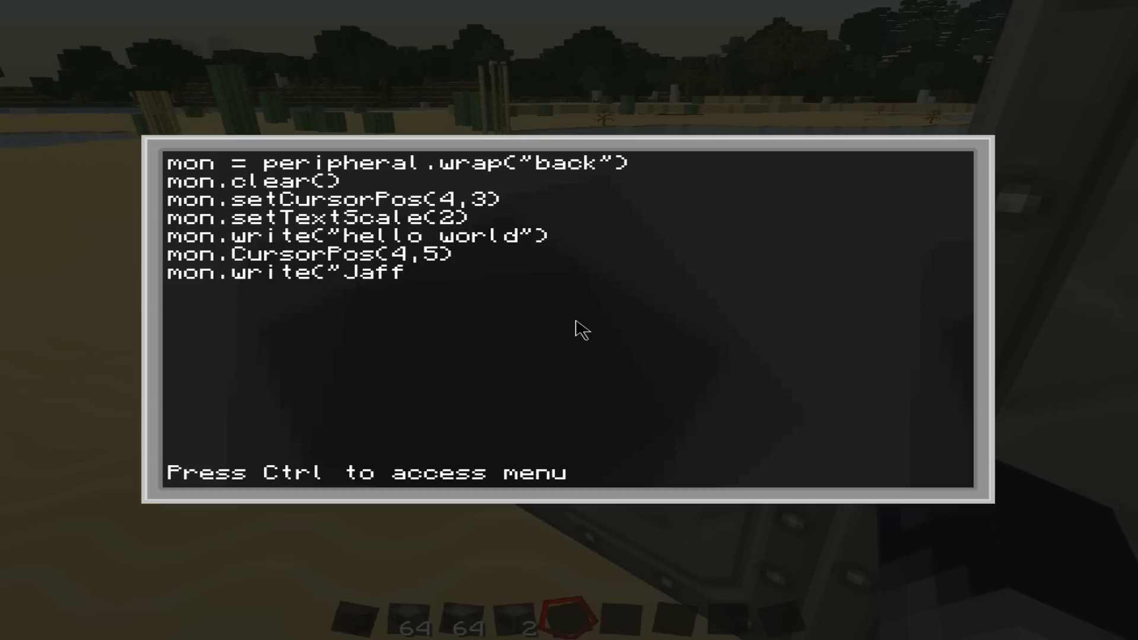
type("a Cake\")")
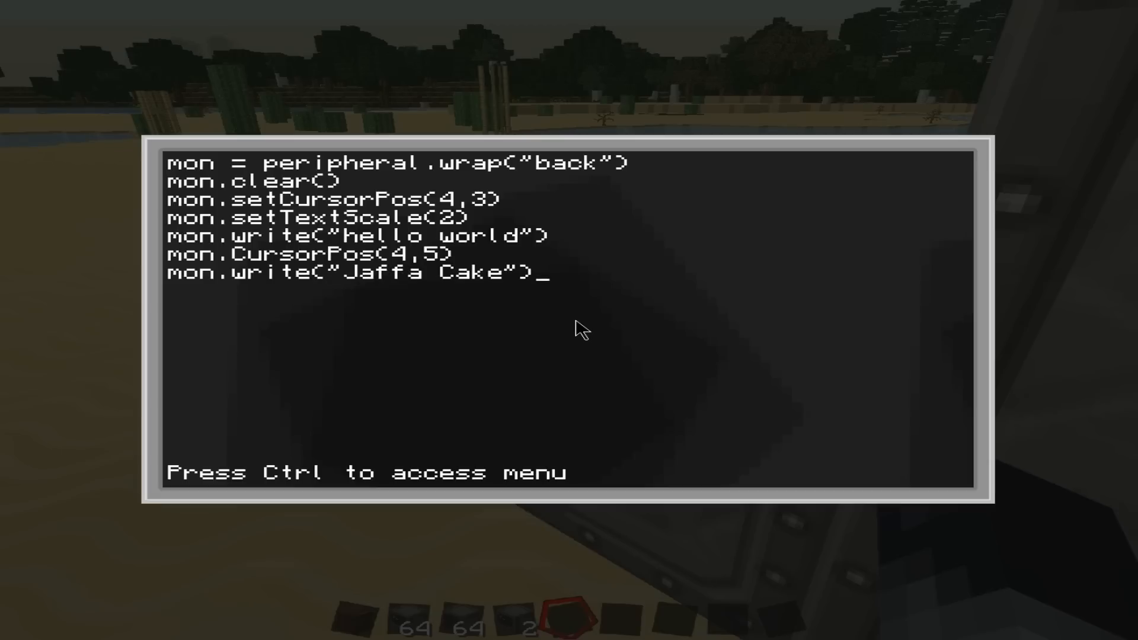
key("Ctrl")
type("edit")
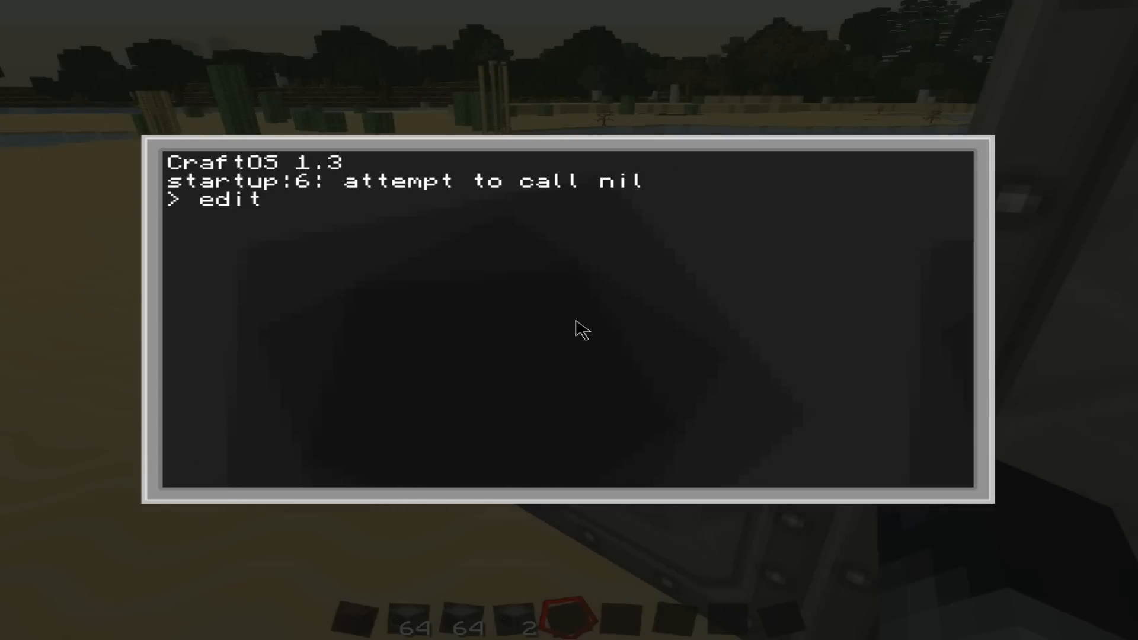
key("Enter")
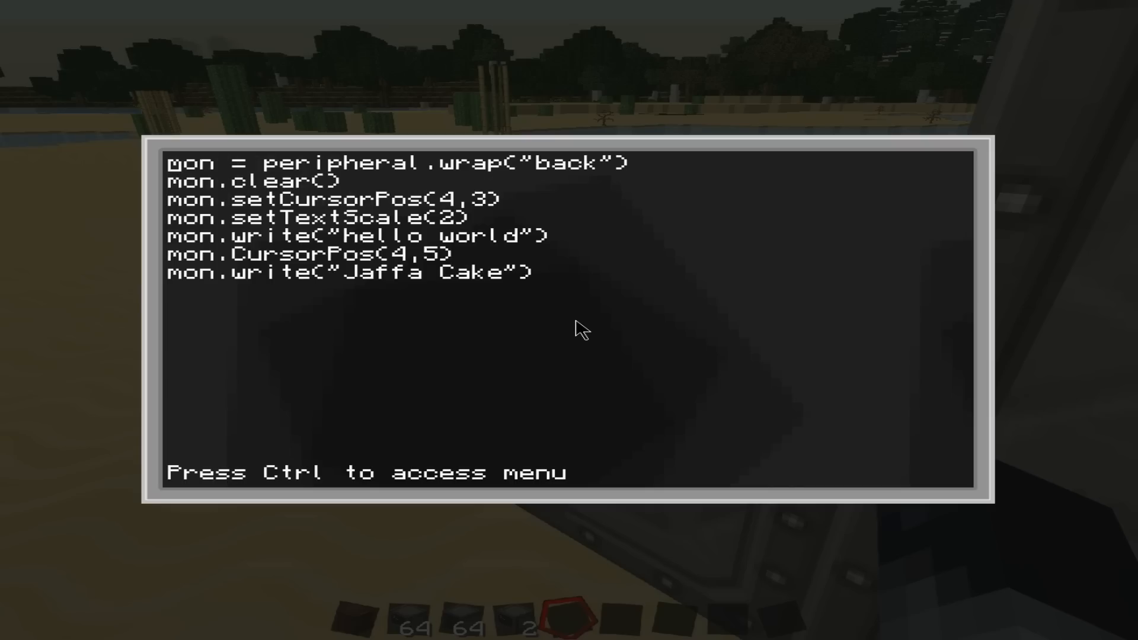